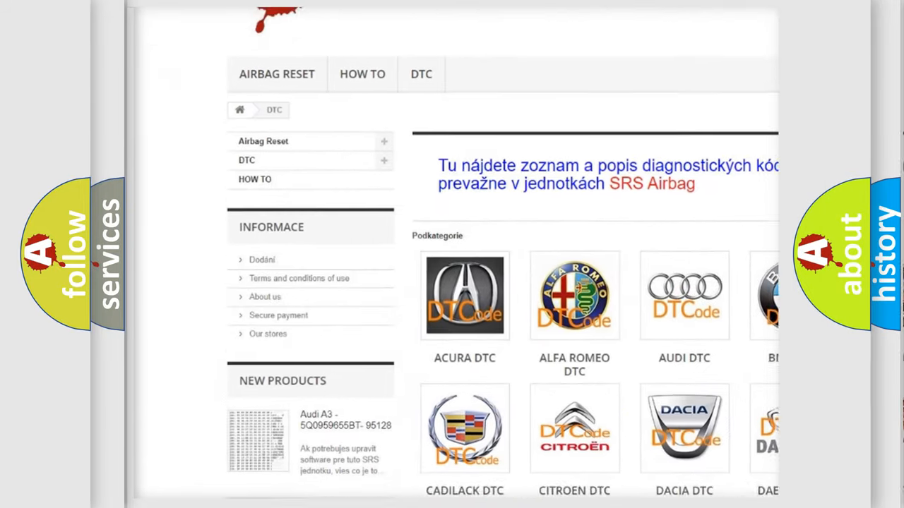
- Reveal the Description of B2761 explaining impact sensor self-tests and reporting to the Occupant Restraint Controller
{"action": "scroll", "scroll_direction": "down", "scroll_amount": 3}
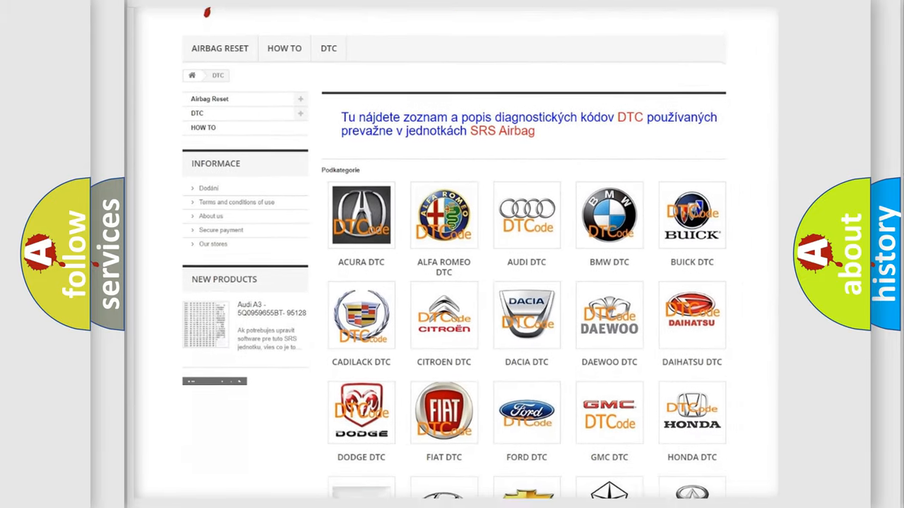
{"action": "scroll", "scroll_direction": "down", "scroll_amount": 3}
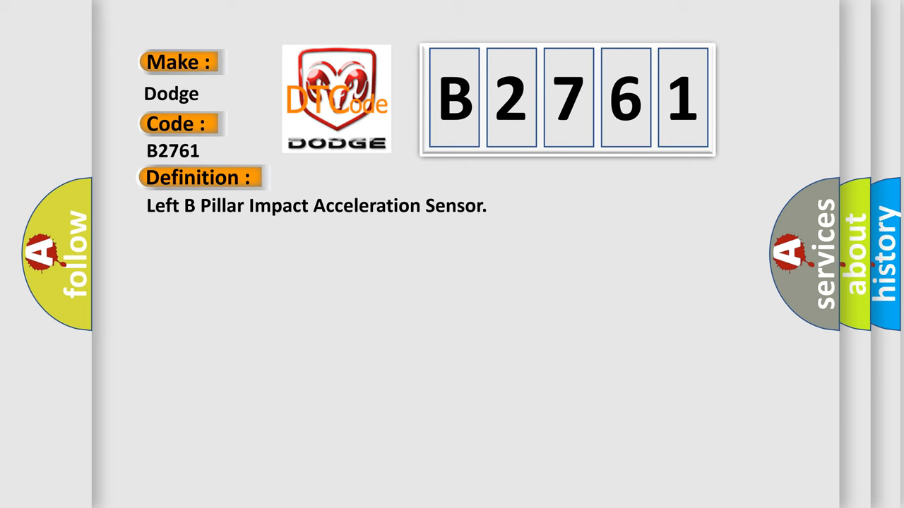
{"action": "left_click", "coordinate": [368, 178]}
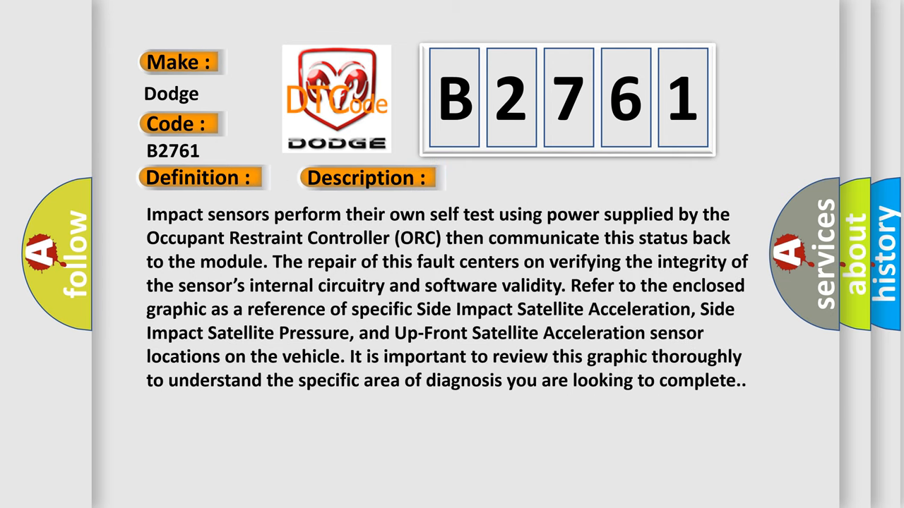